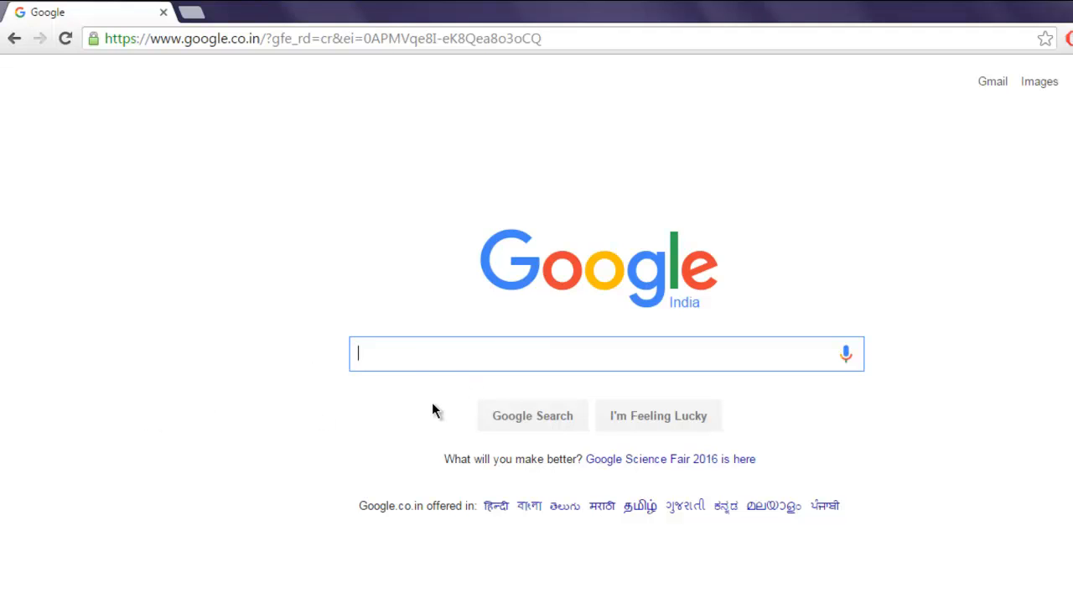
{"action": "mouse_move", "coordinate": [553, 345]}
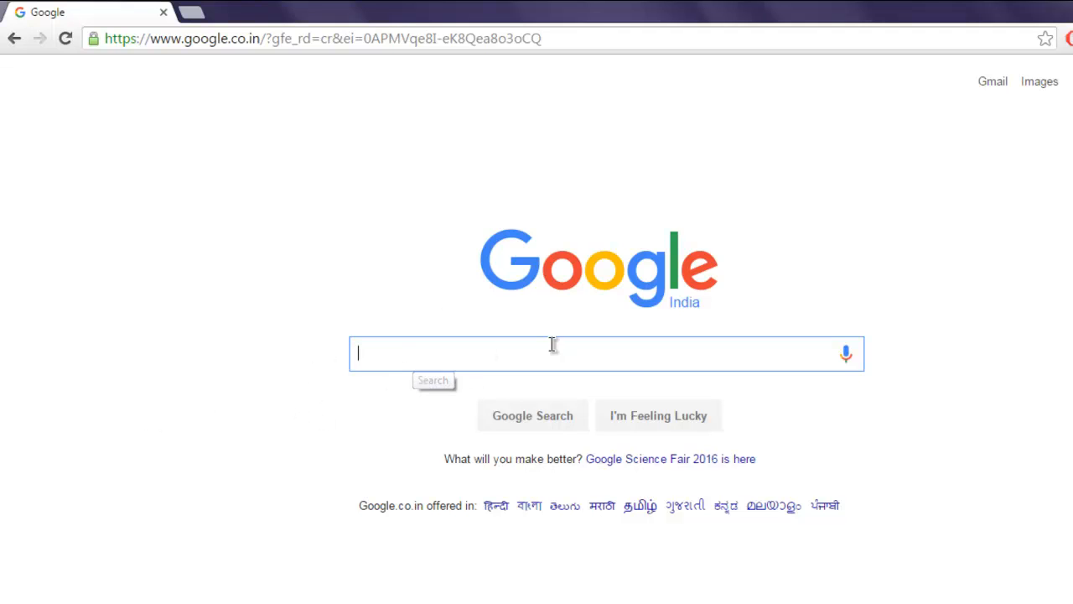
{"action": "mouse_move", "coordinate": [366, 410]}
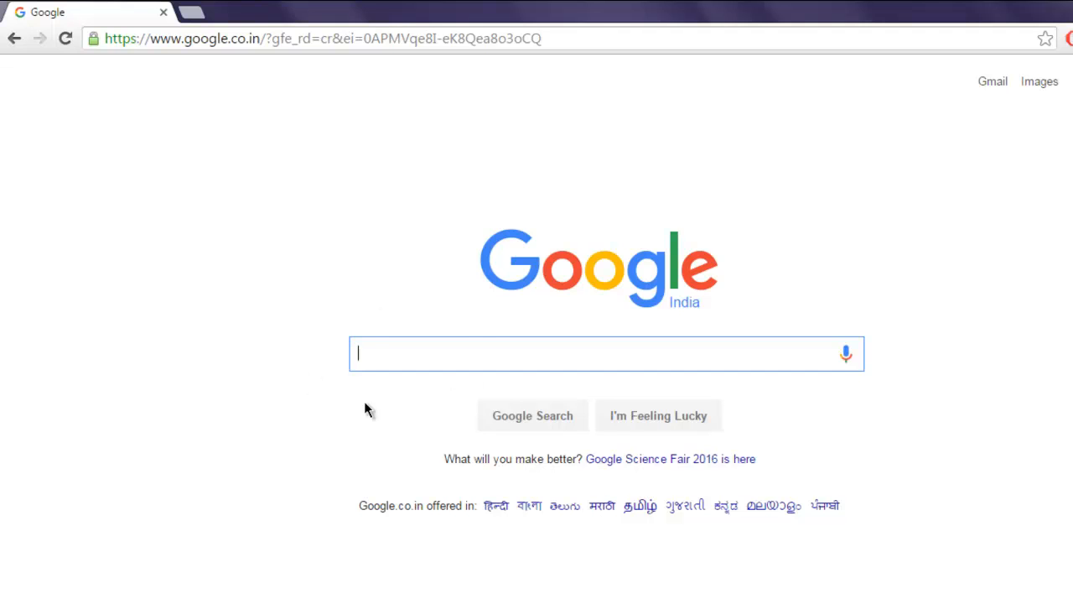
{"action": "mouse_move", "coordinate": [348, 339]}
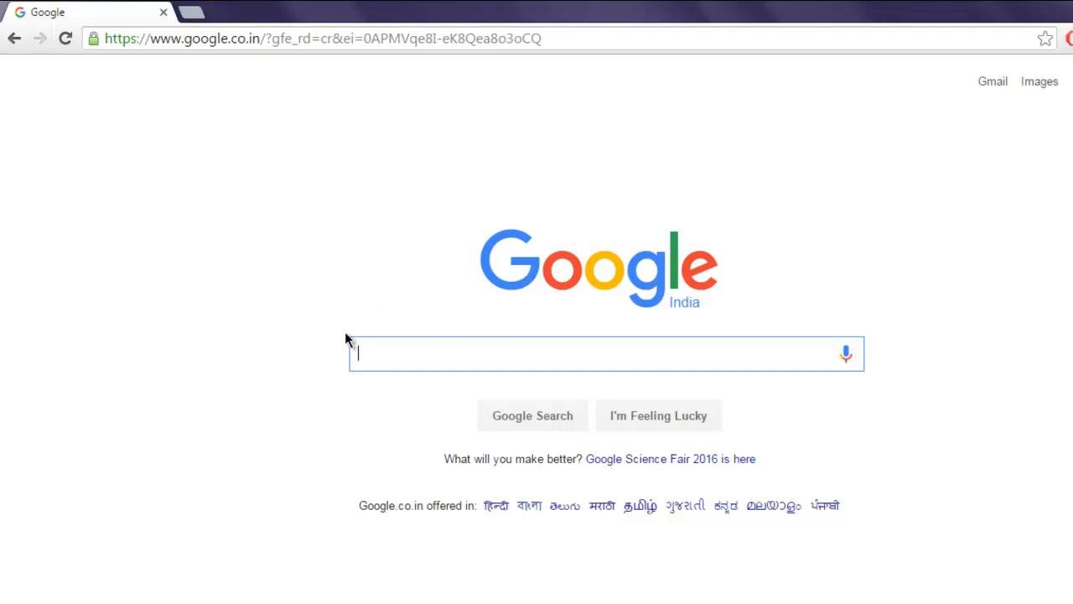
{"action": "mouse_move", "coordinate": [268, 224]}
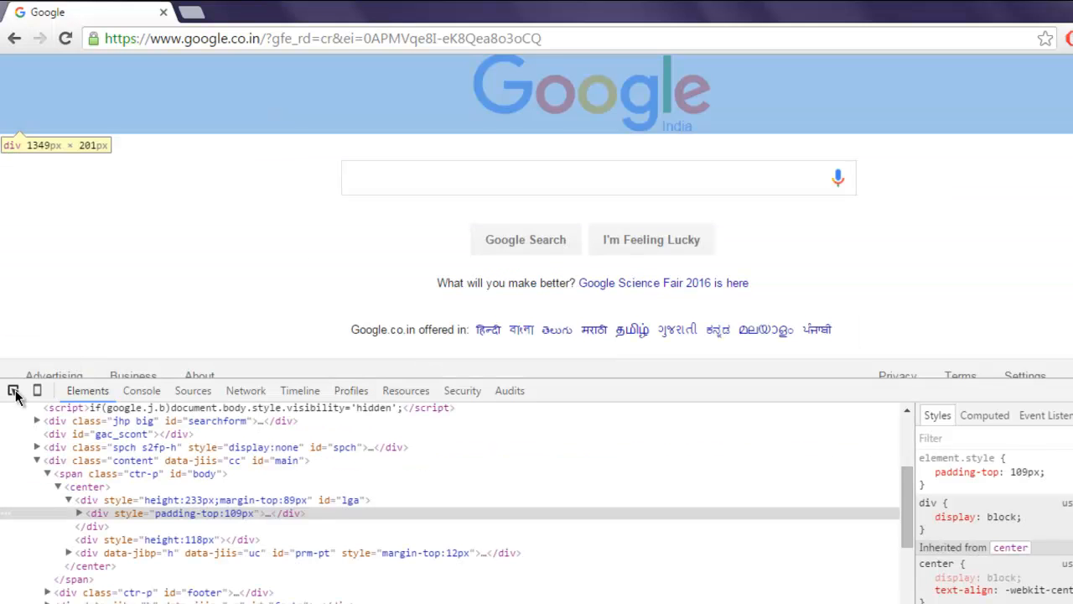
- Switch from Chrome's Google page inspection to Visual Studio's Program.cs
{"action": "left_click", "coordinate": [13, 391]}
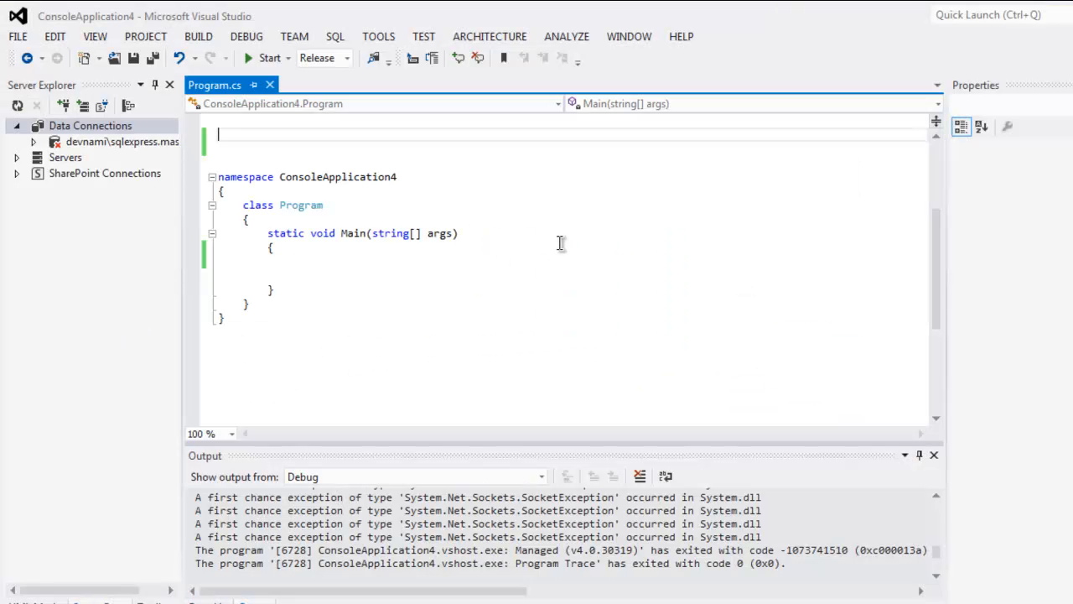
- Add 'using OpenQA.Selenium;' and 'using OpenQA.Selenium.Firefox;' atop Program.cs
{"action": "type", "text": "using"}
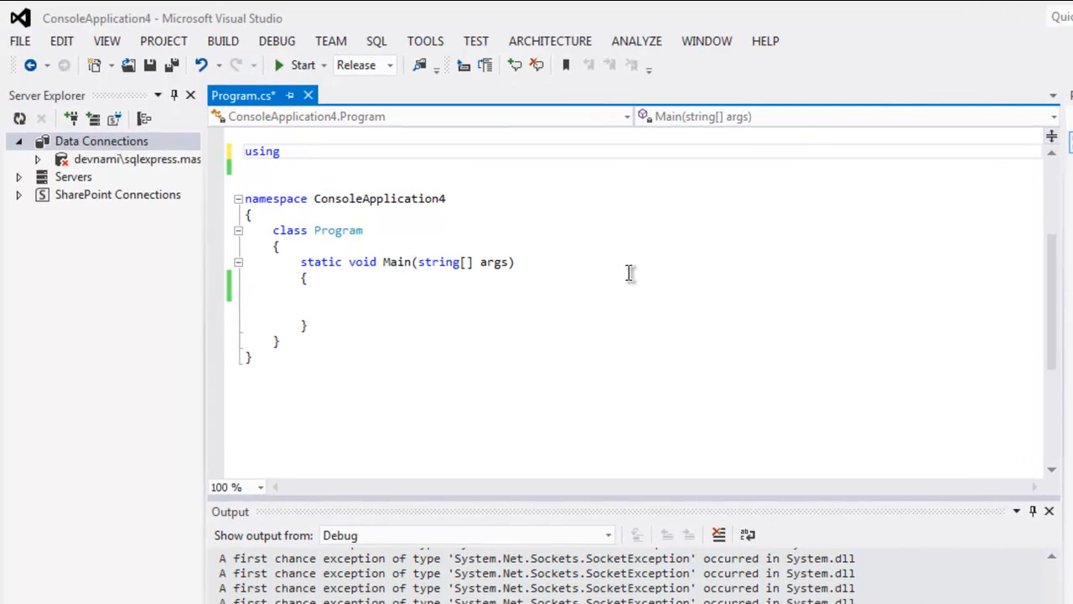
{"action": "type", "text": "OpenQA.Selenium;"}
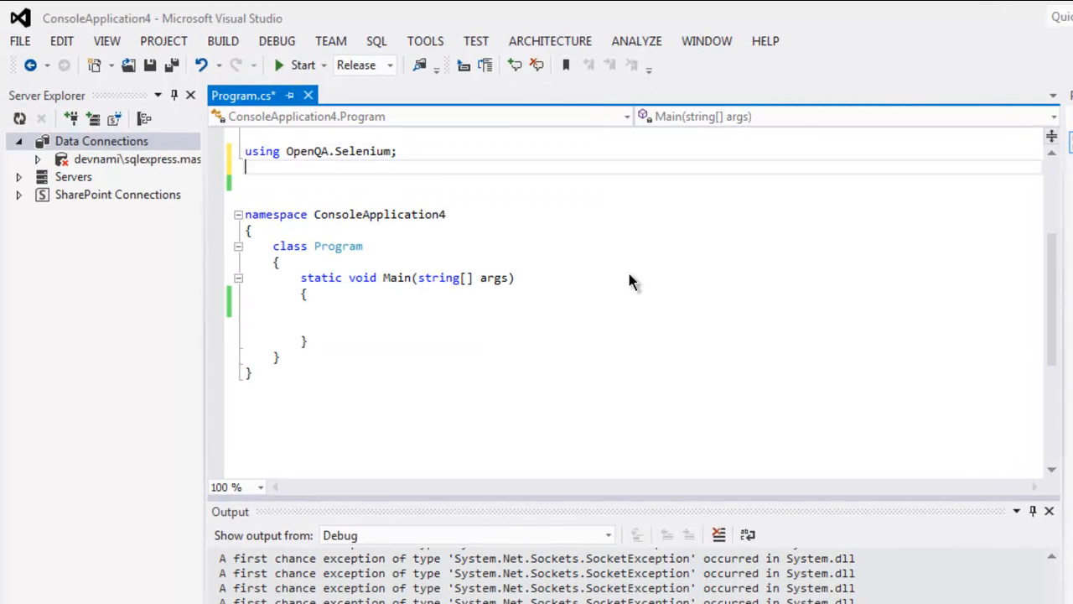
{"action": "type", "text": "using OpenQA.Selenium.Firefox;"}
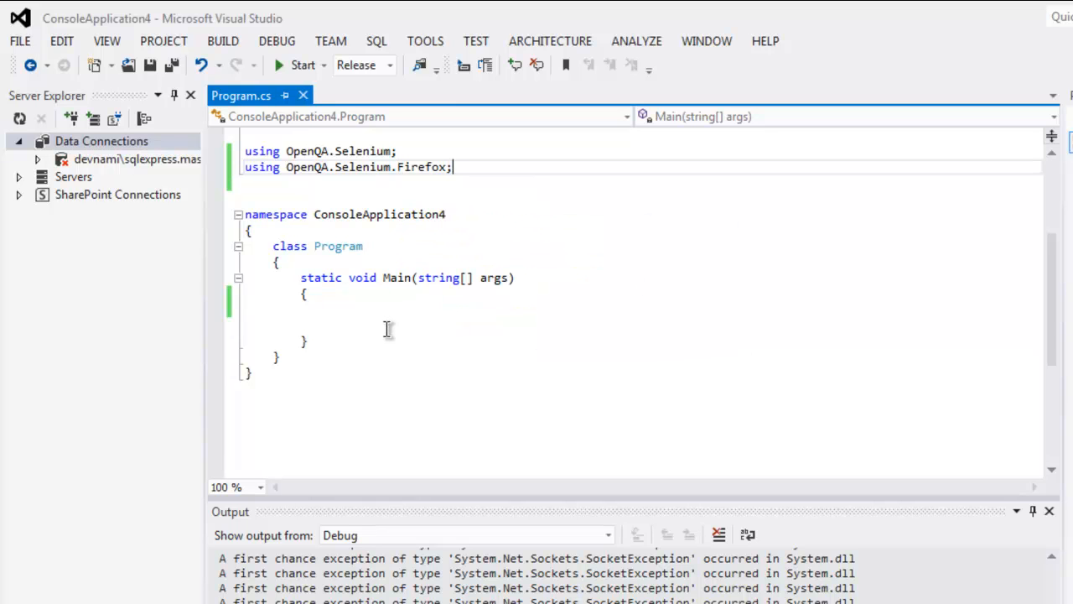
{"action": "type", "text": "var d"}
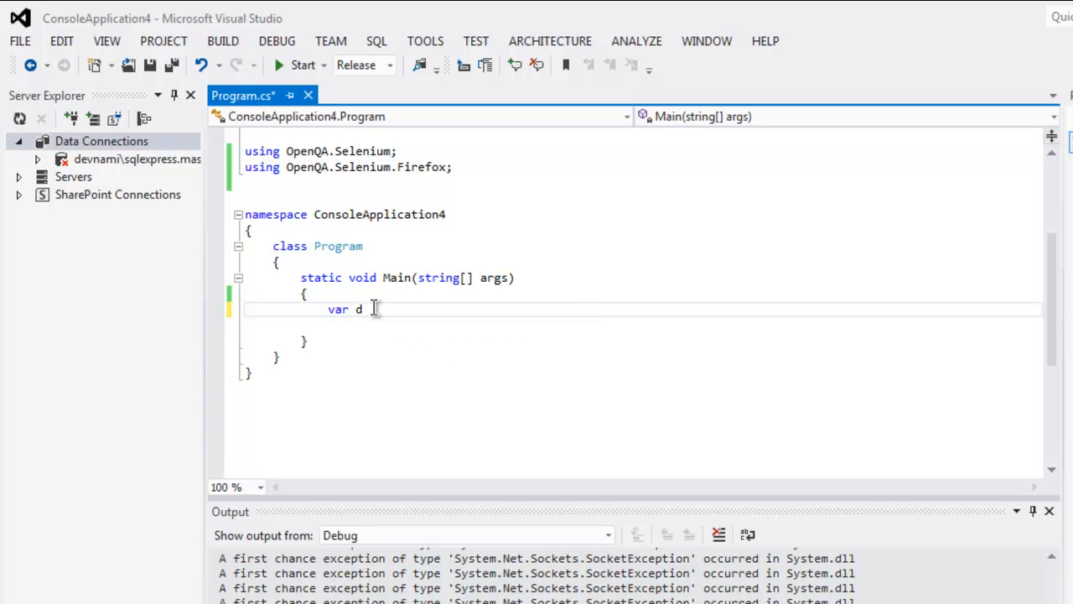
{"action": "type", "text": "river = new"}
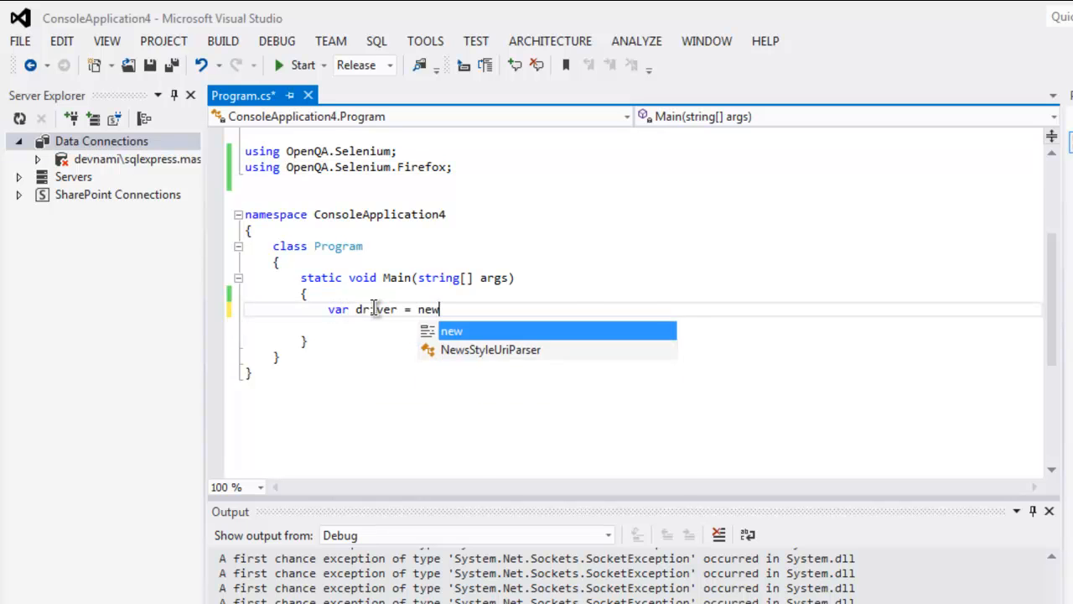
{"action": "type", "text": "FirefoxDriver("}
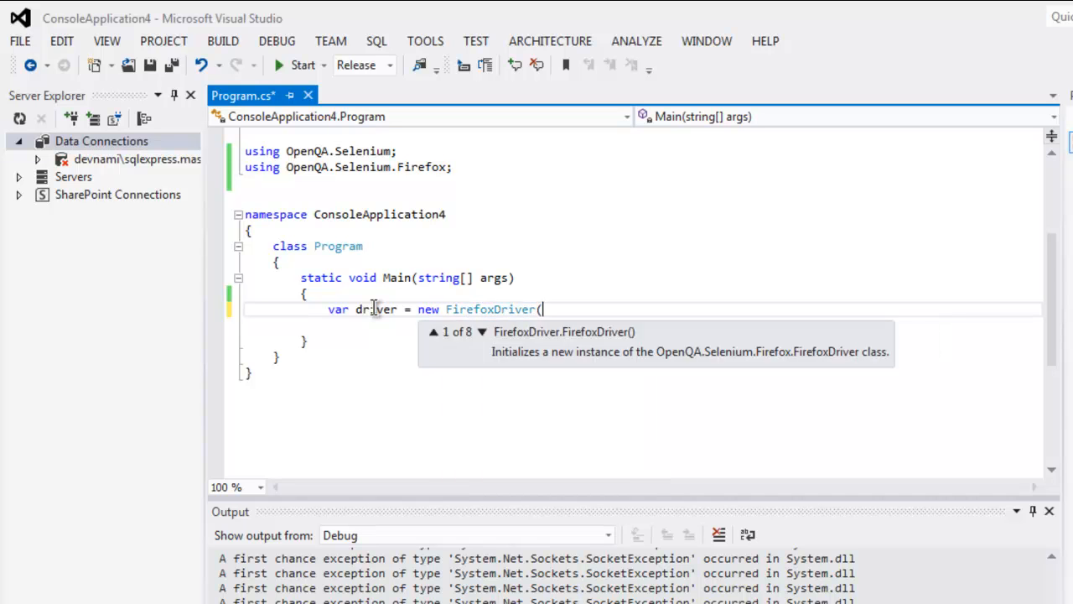
{"action": "type", "text": ");"}
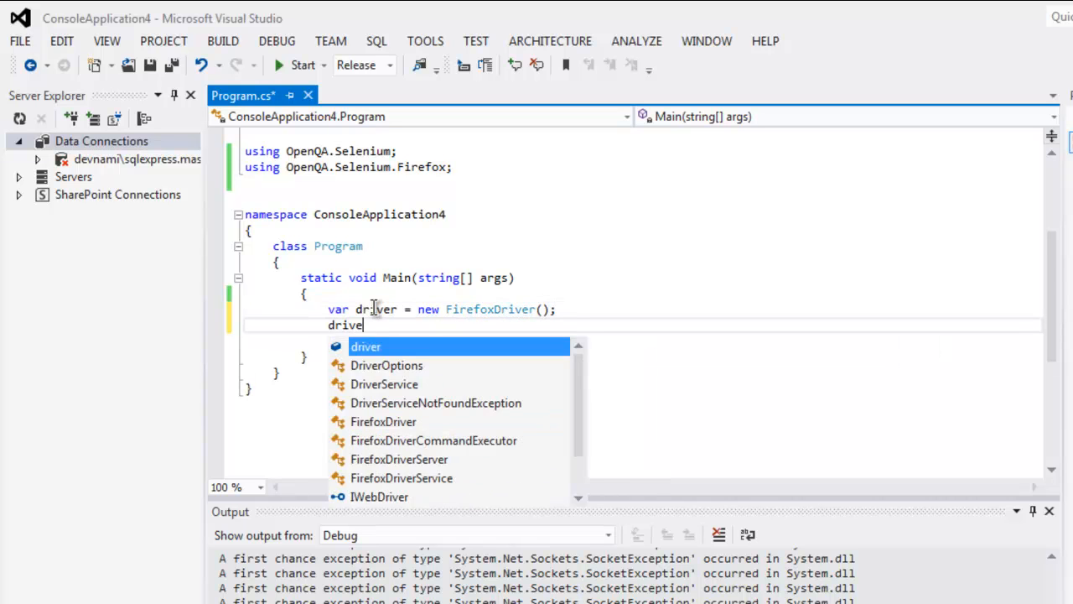
{"action": "type", "text": "r.Navigate().GoToUrl("}
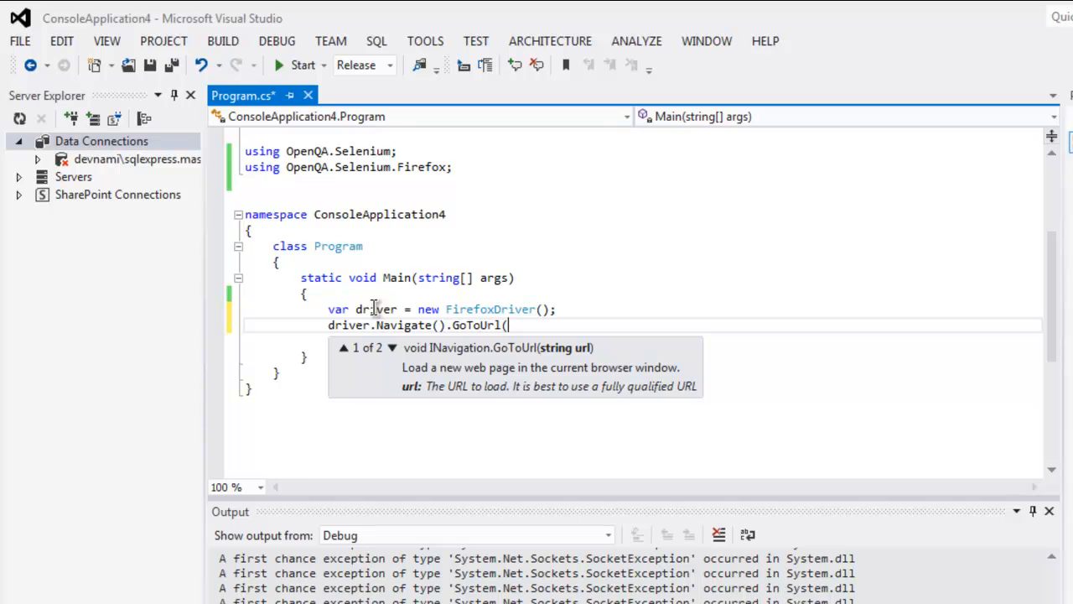
{"action": "type", "text": "\"http:"}
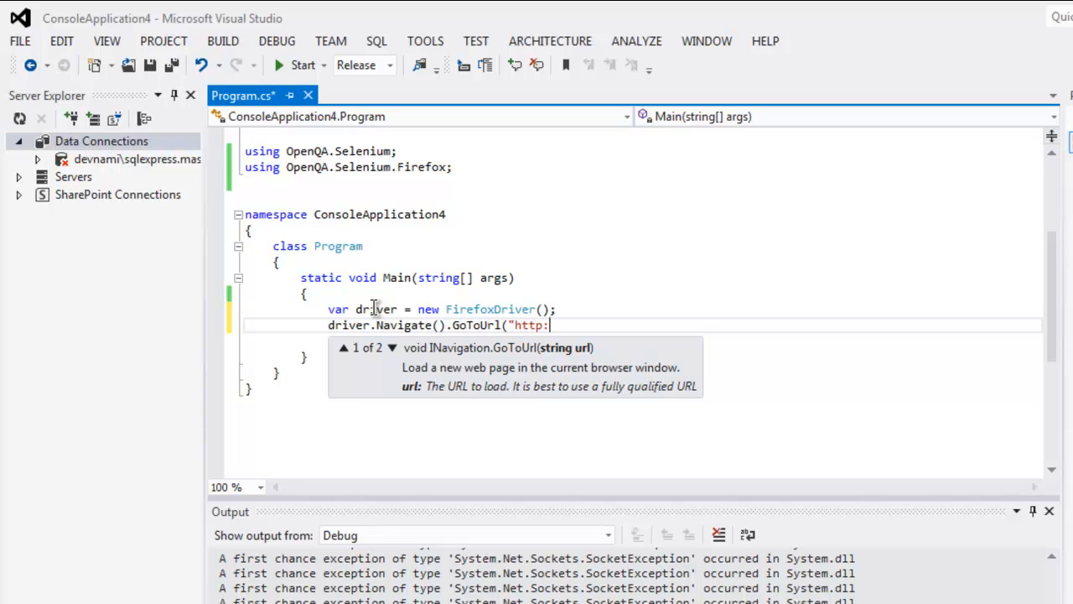
{"action": "type", "text": "//google.com\");"}
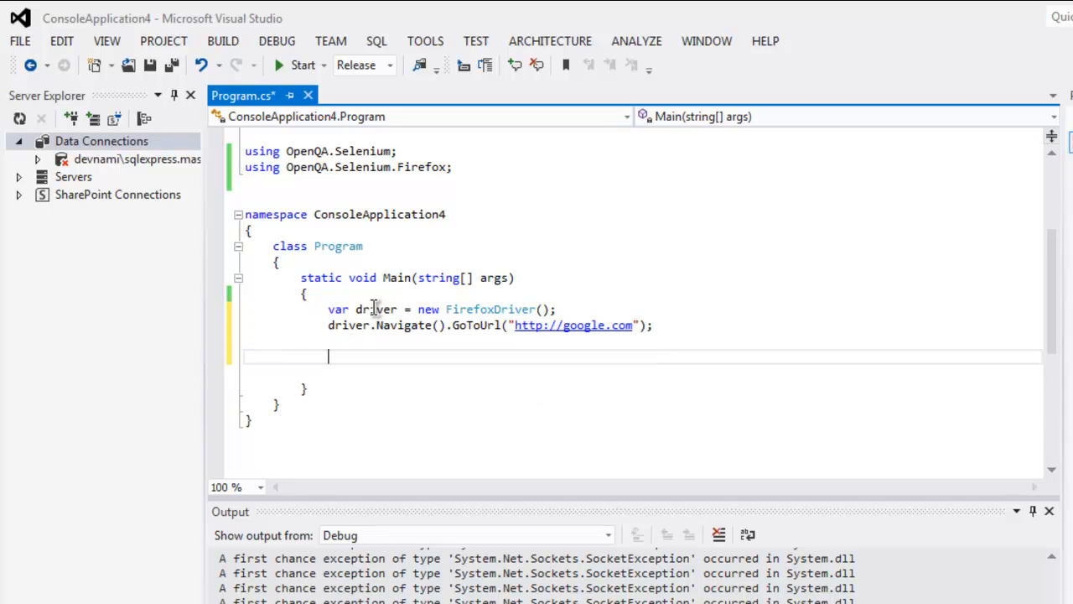
{"action": "key", "text": "ctrl+s"}
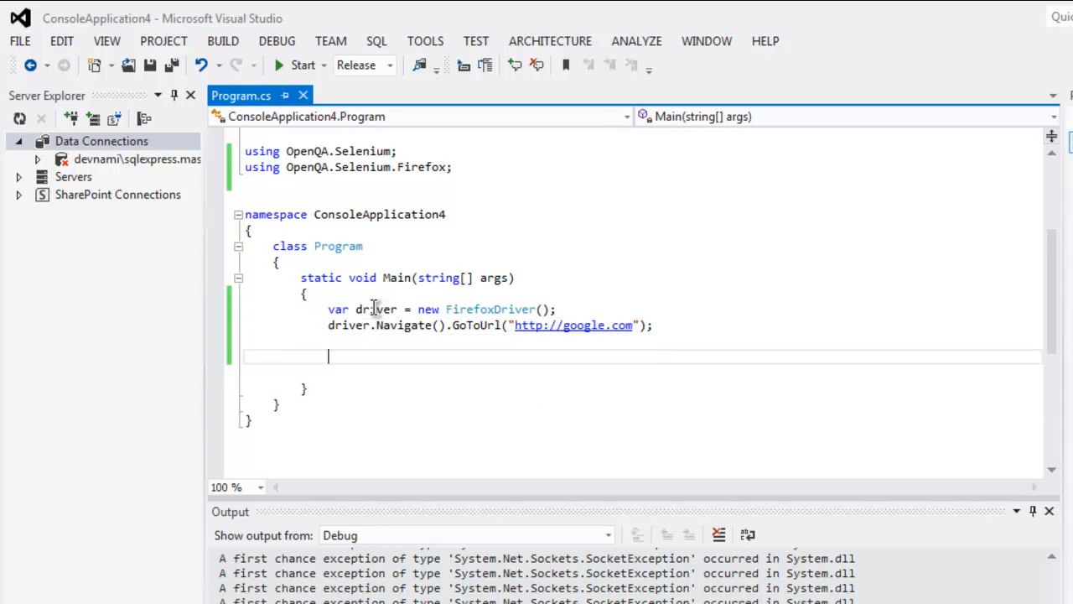
- Add 'IWebElement element = driver.FindElement(By.Id("lst-ib"));' and begin the next element line
{"action": "type", "text": "IWebElement e"}
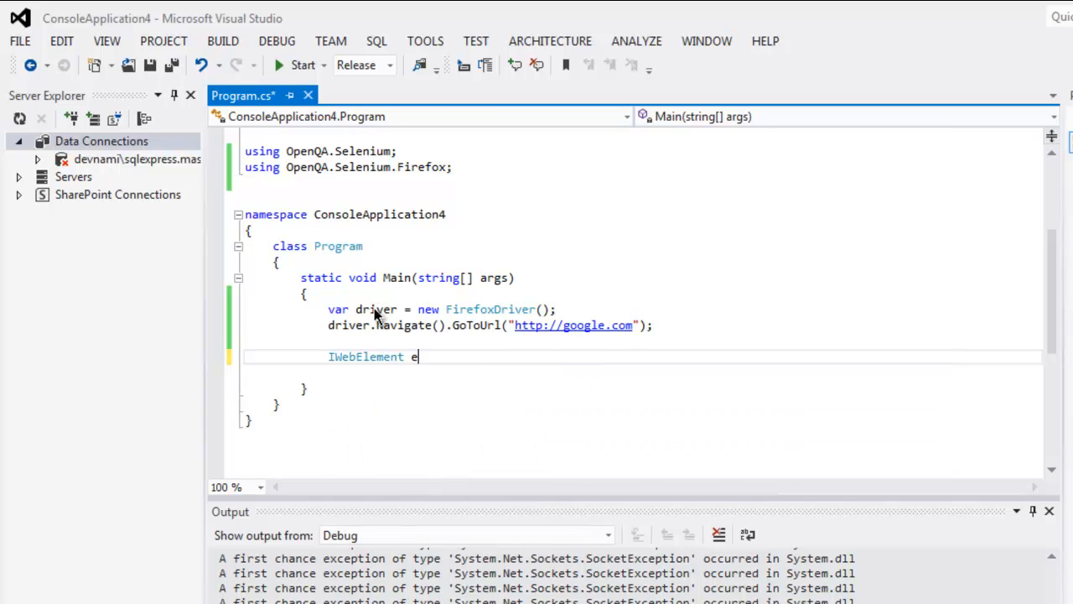
{"action": "type", "text": "lement ="}
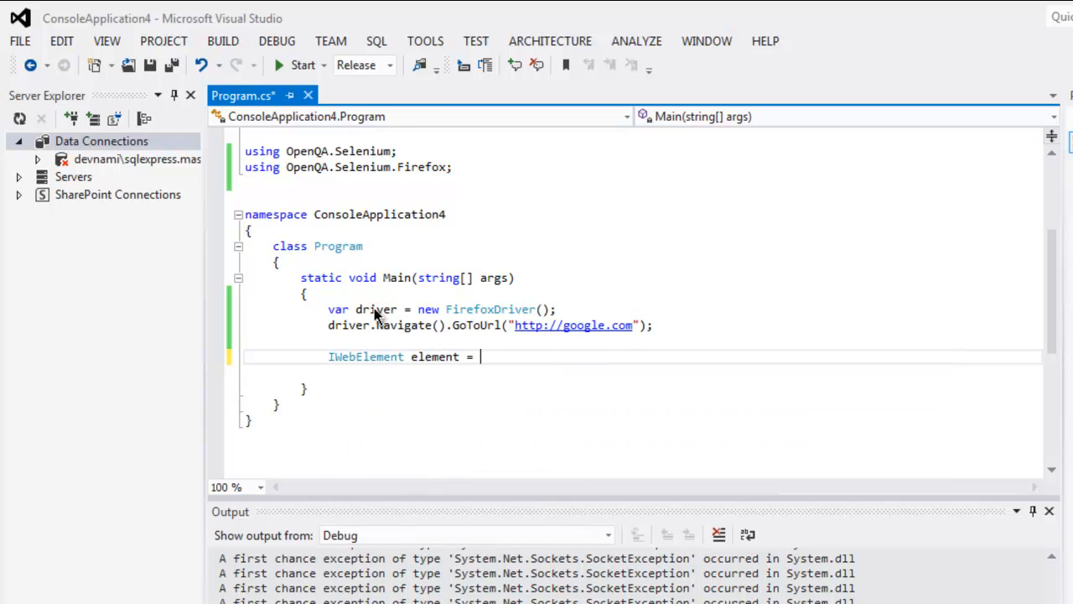
{"action": "type", "text": "driver.FindElement("}
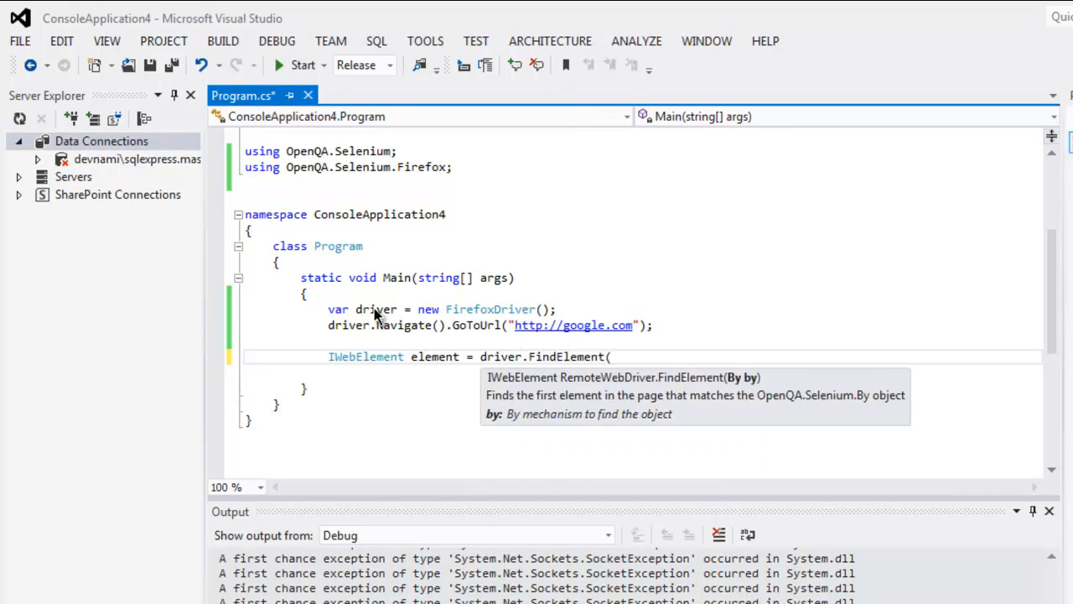
{"action": "type", "text": "Bi"}
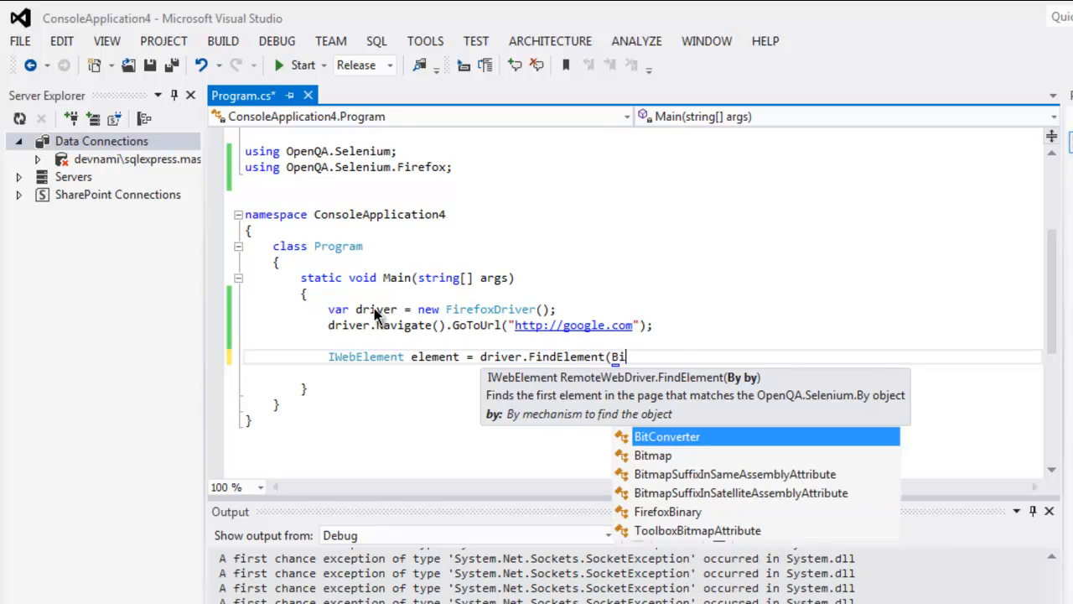
{"action": "key", "text": "Backspace"}
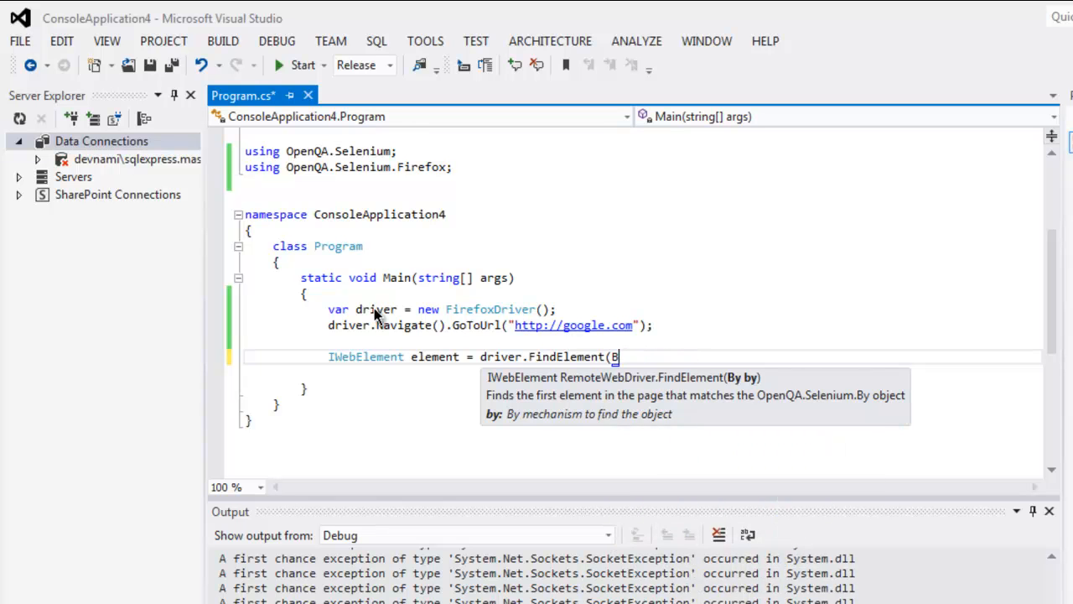
{"action": "type", "text": "y.Id"}
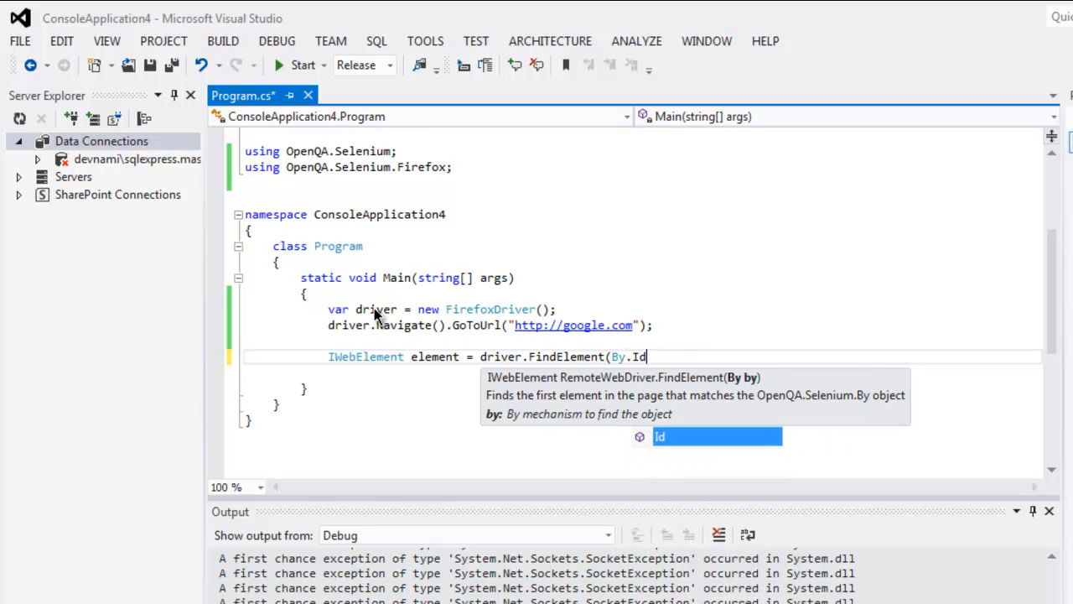
{"action": "type", "text": "(\""}
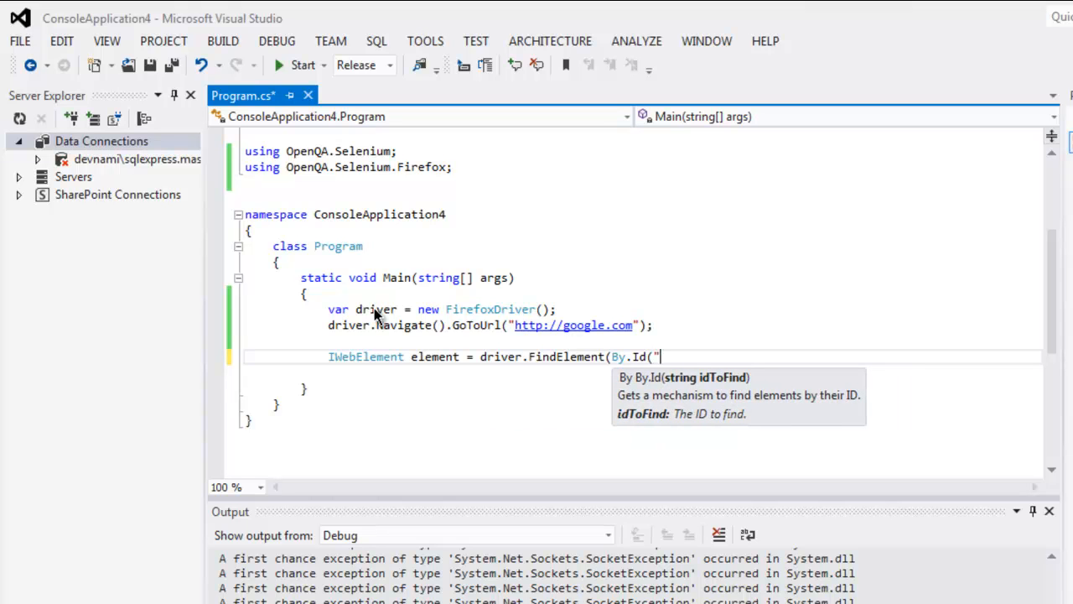
{"action": "type", "text": "lst-"}
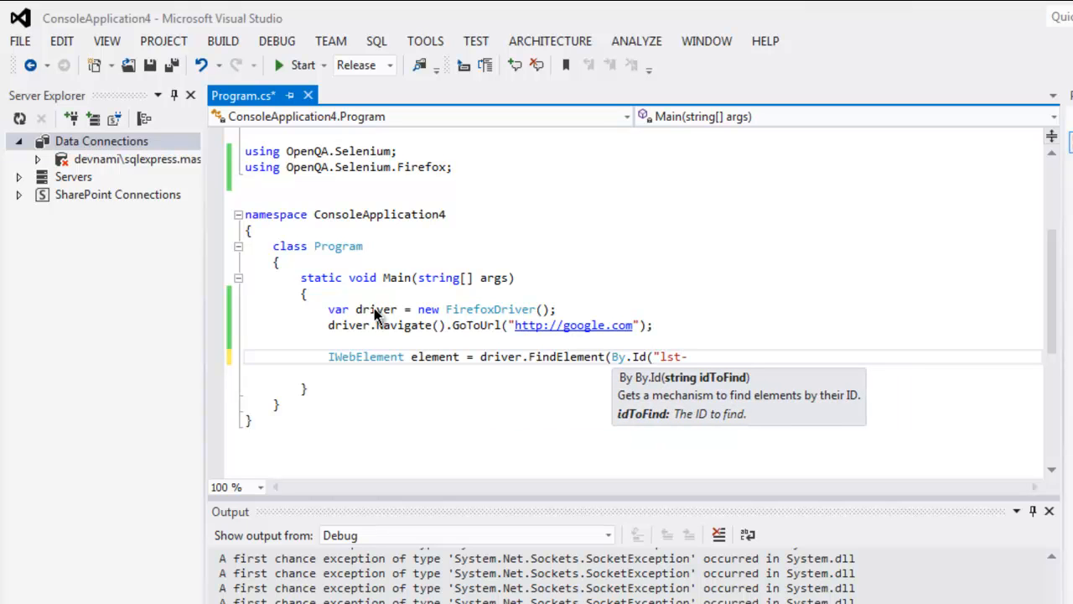
{"action": "type", "text": "ib\"));"}
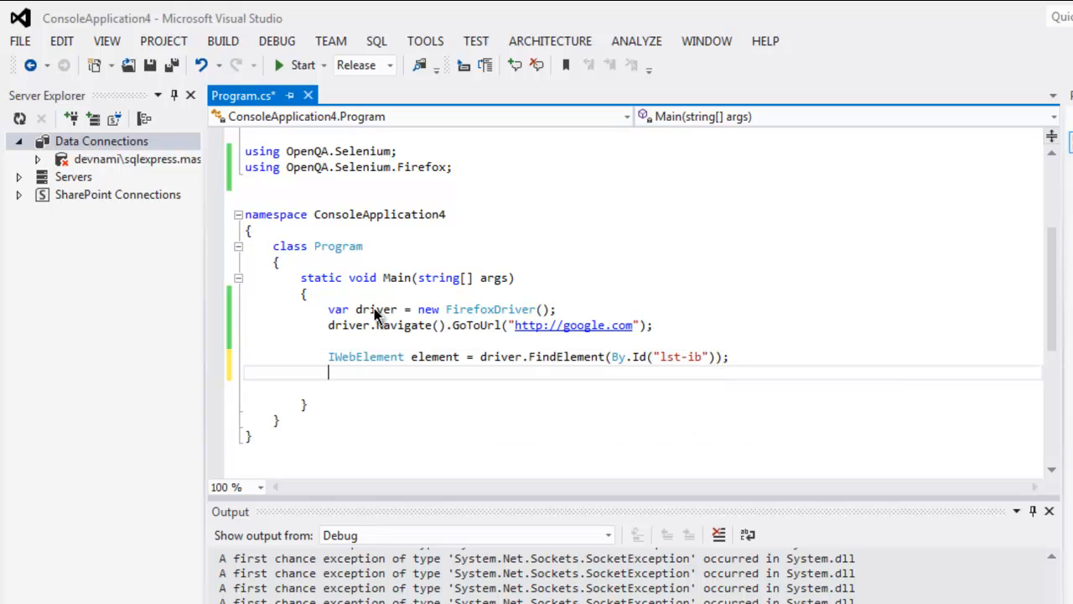
{"action": "type", "text": "element"}
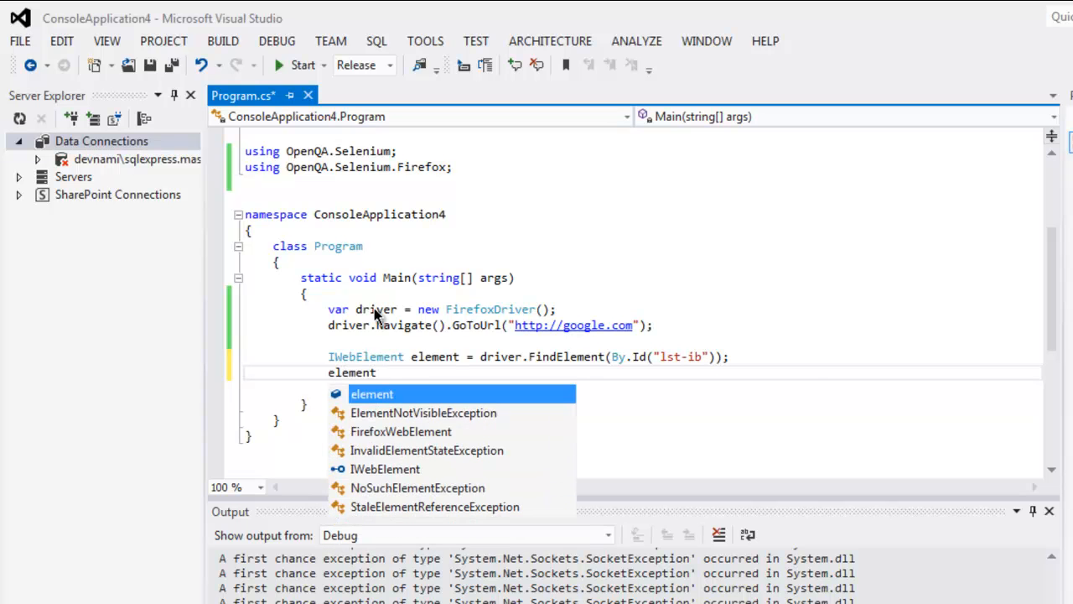
- Complete 'element.SendKeys("Selenium Testing");' and begin a System.Threading.Thread.Sleep call
{"action": "type", "text": ".SendKeys(\""}
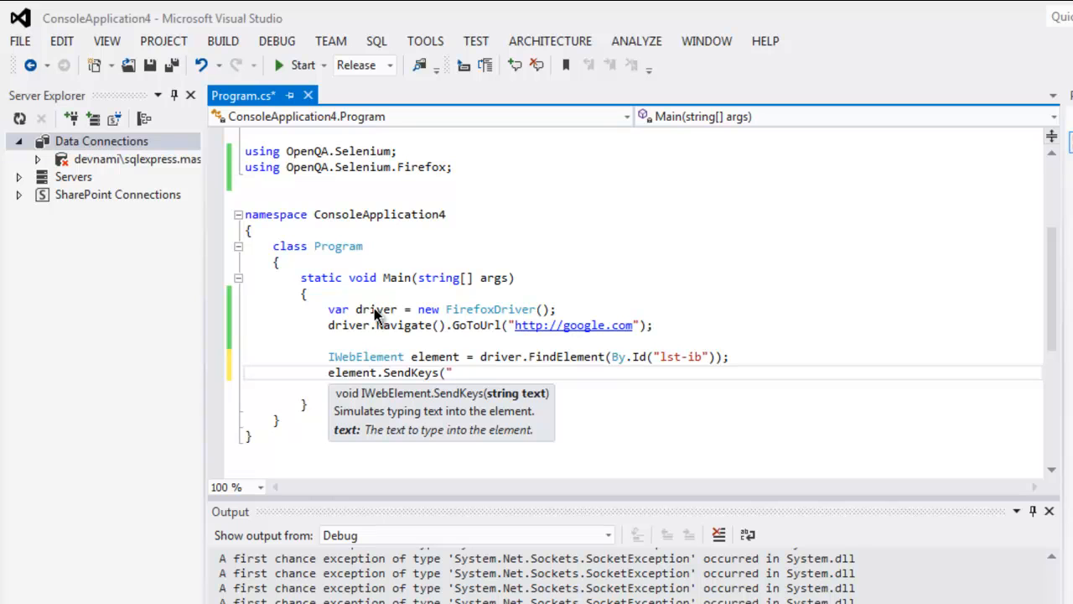
{"action": "type", "text": "Selenium"}
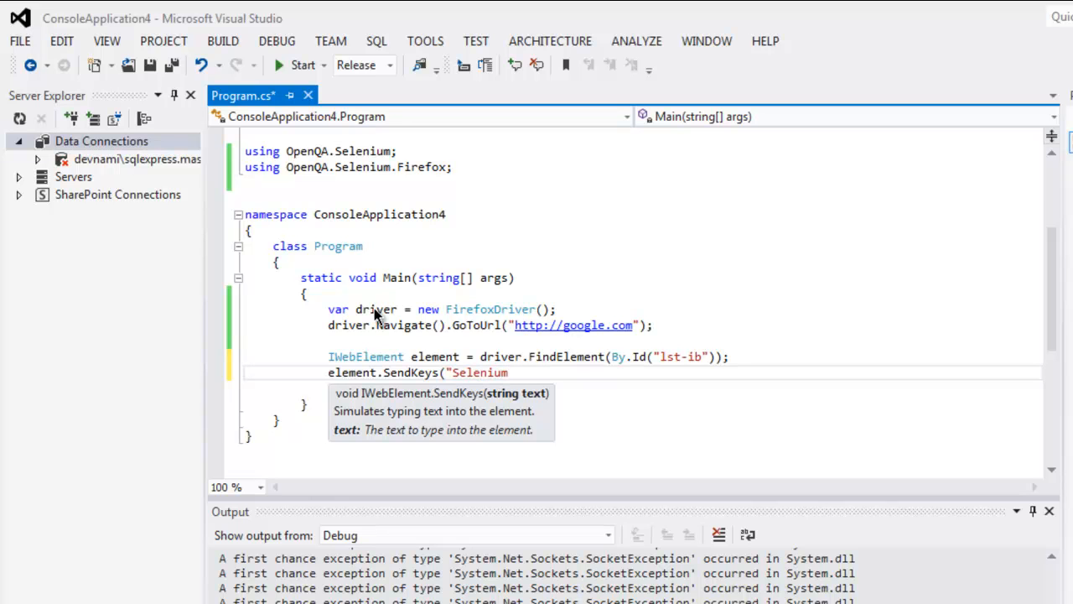
{"action": "type", "text": "T"}
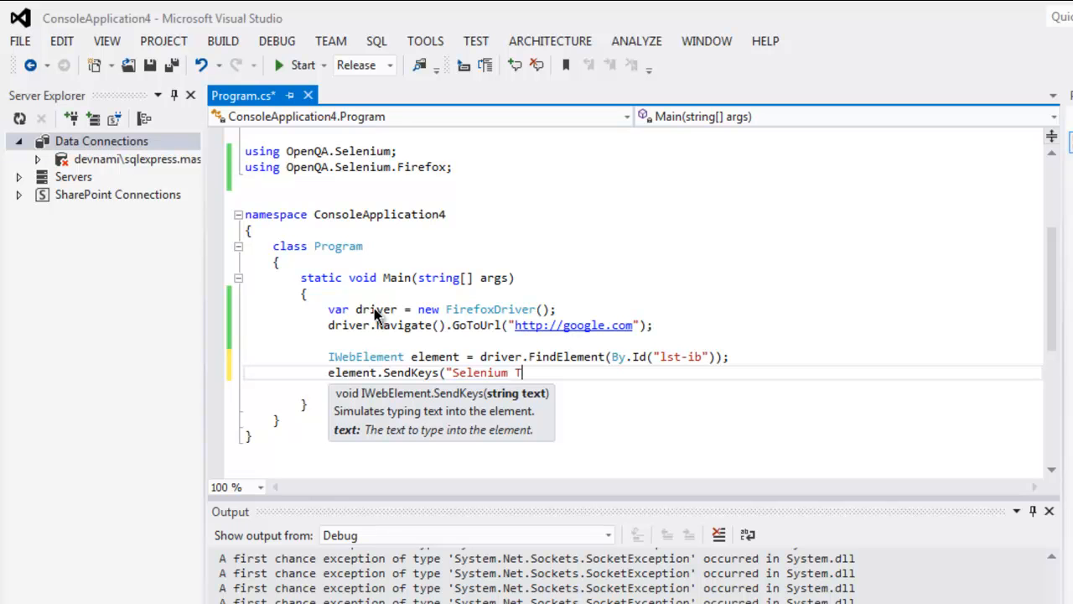
{"action": "type", "text": "esting"}
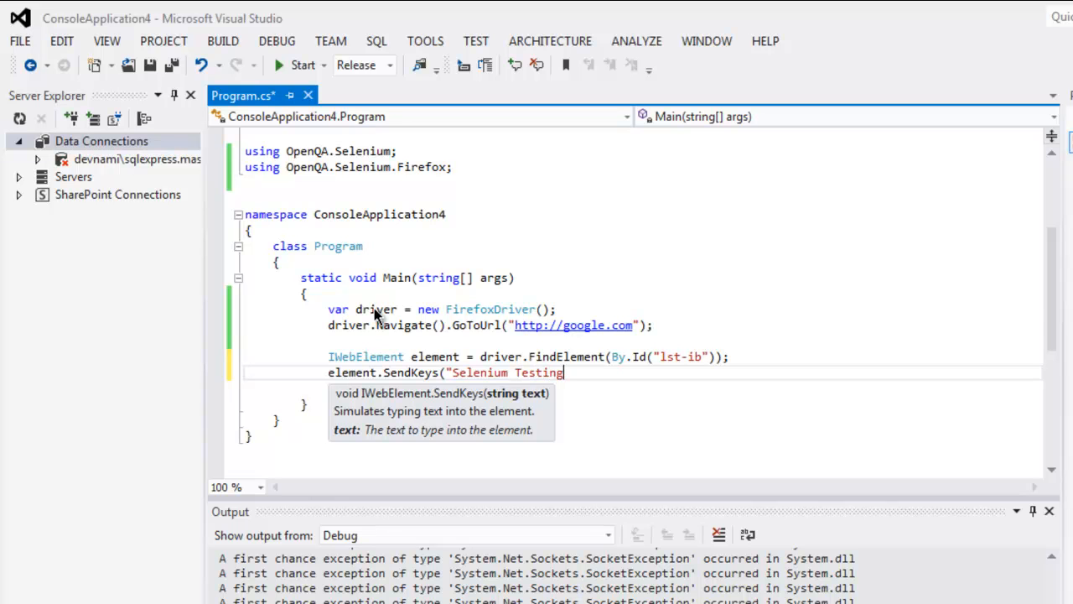
{"action": "type", "text": "\")"}
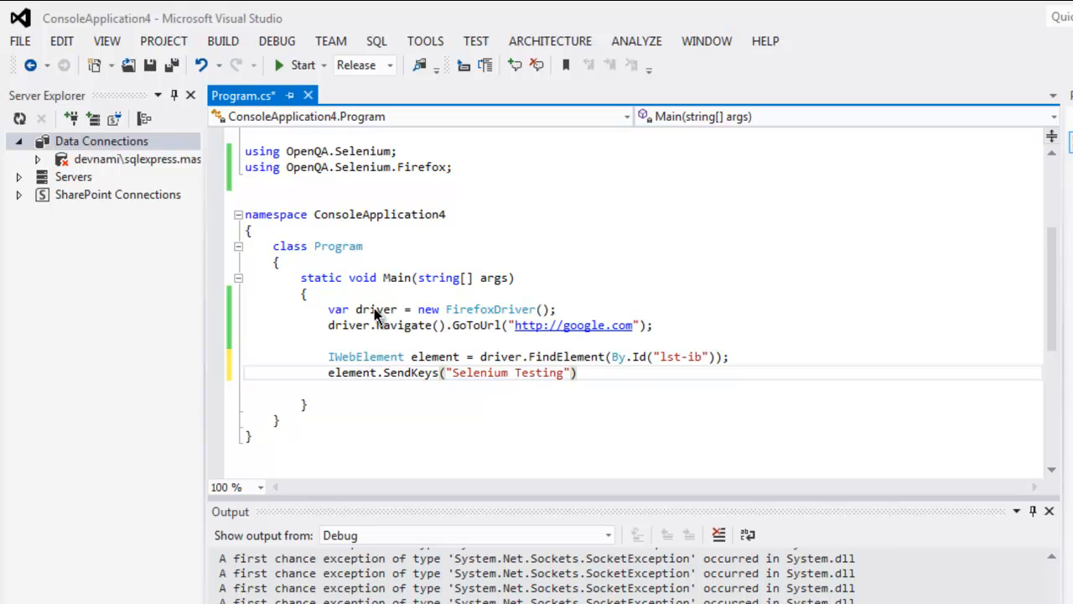
{"action": "left_click", "coordinate": [579, 372]}
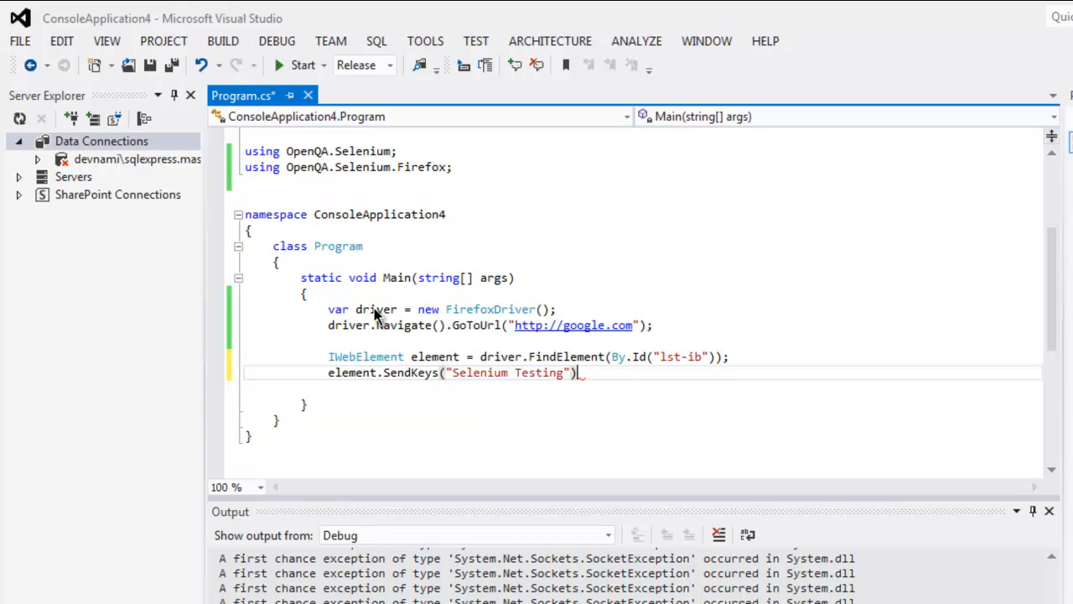
{"action": "type", "text": "System.Threading.Thread.Sleep"}
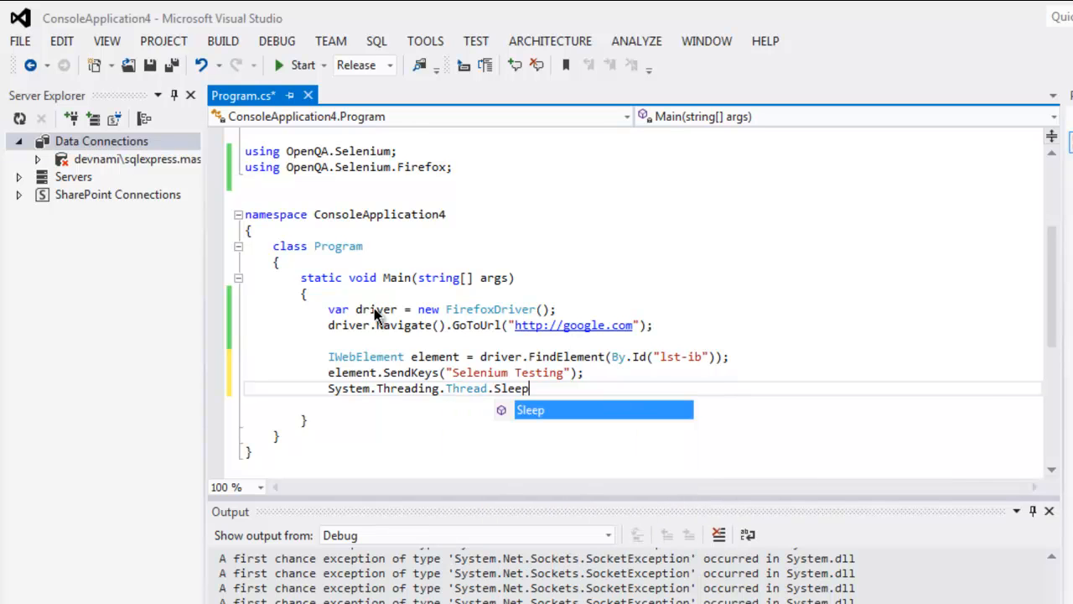
- Finish 'Thread.Sleep(6000);' and add 'element.Clear();' on the next line
{"action": "type", "text": "(600"}
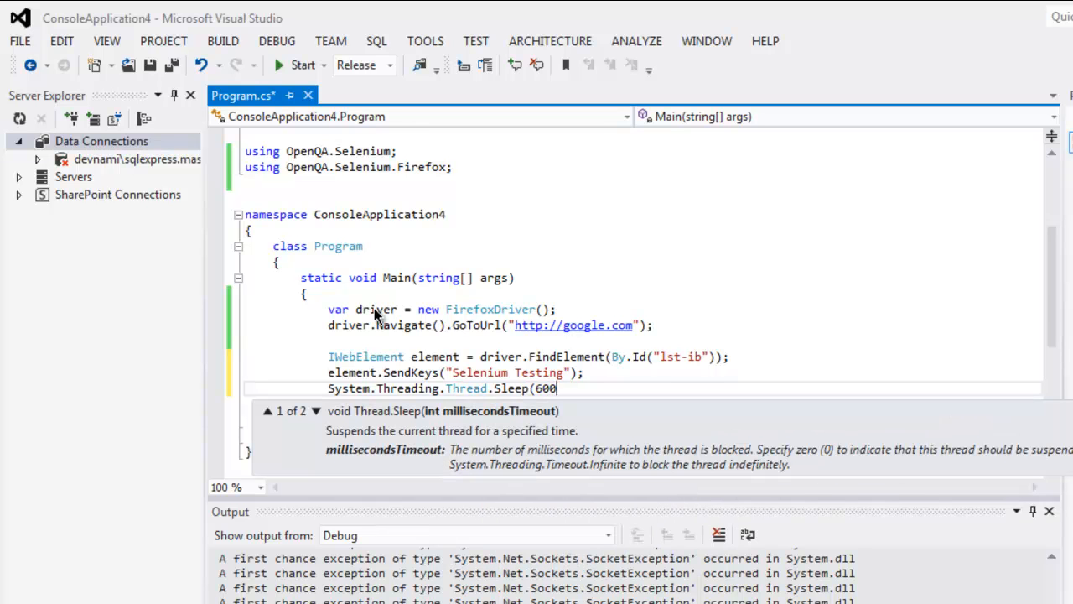
{"action": "type", "text": "0);"}
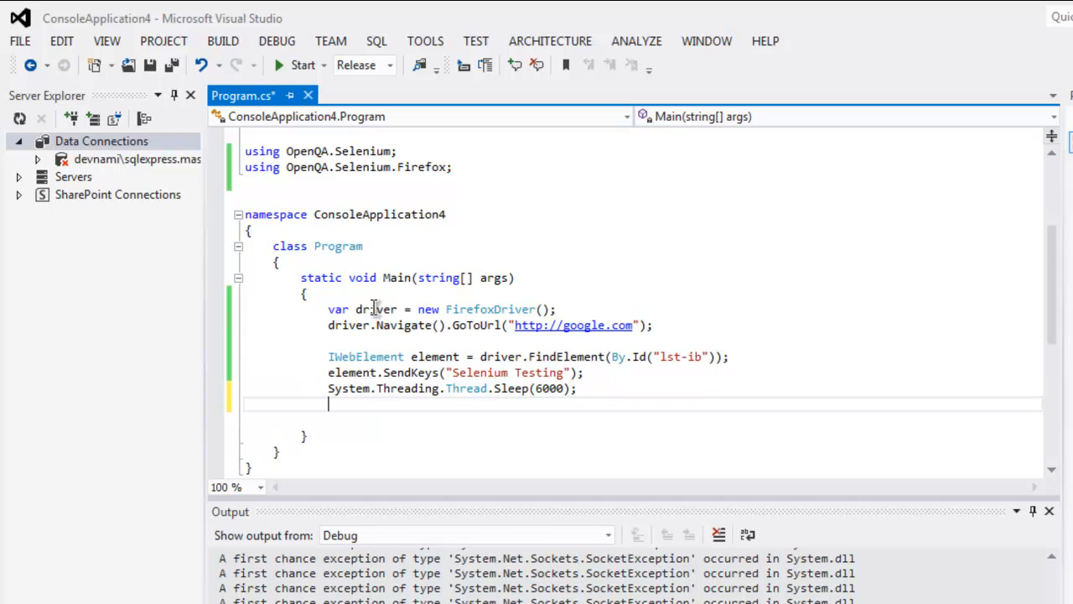
{"action": "type", "text": "element."}
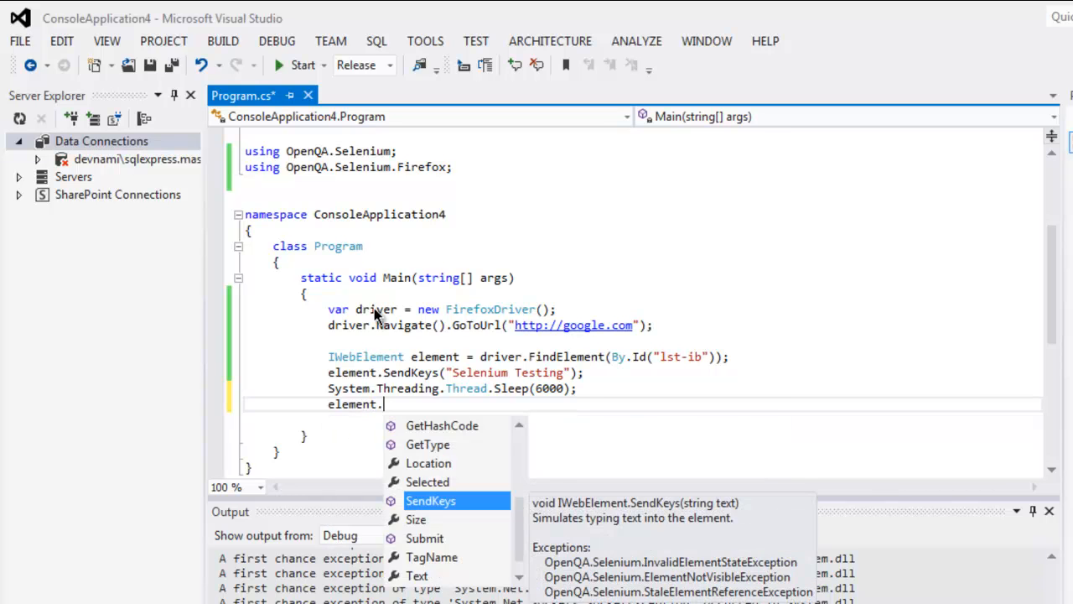
{"action": "type", "text": "Clear("}
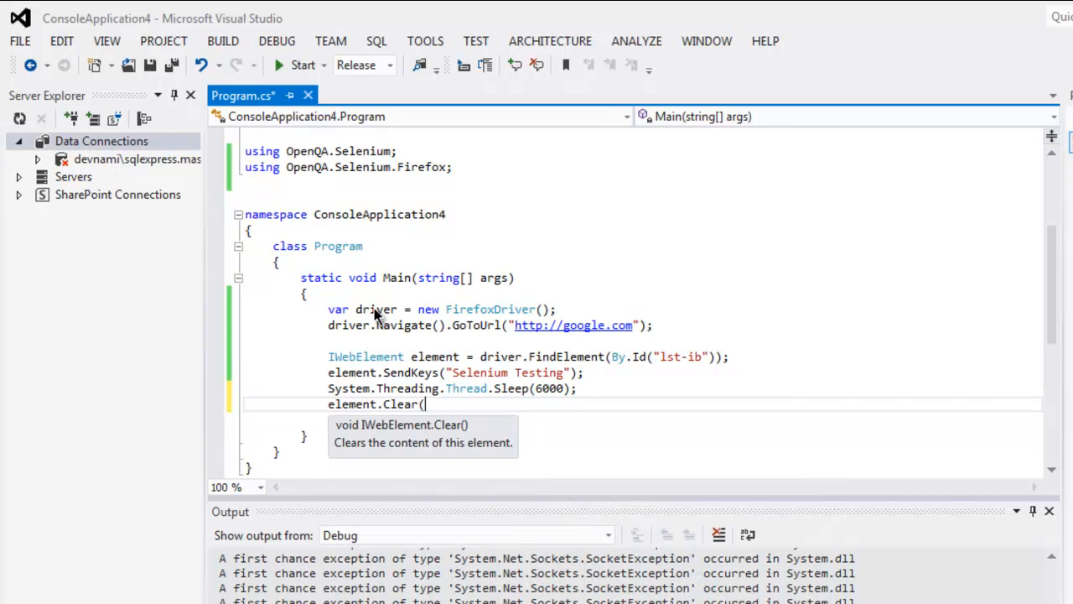
{"action": "type", "text": ");"}
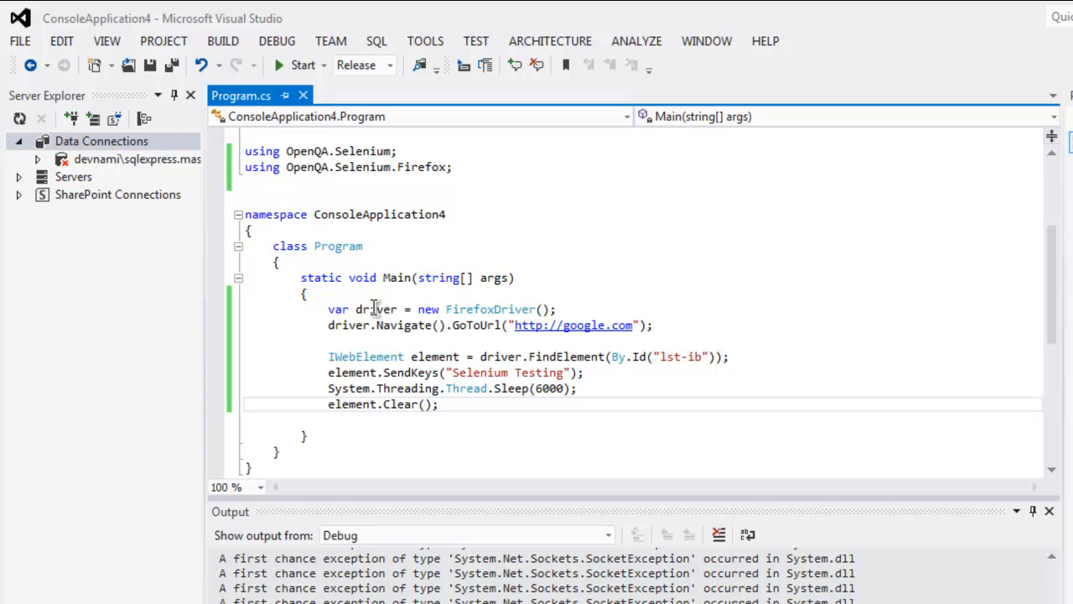
{"action": "left_click", "coordinate": [439, 404]}
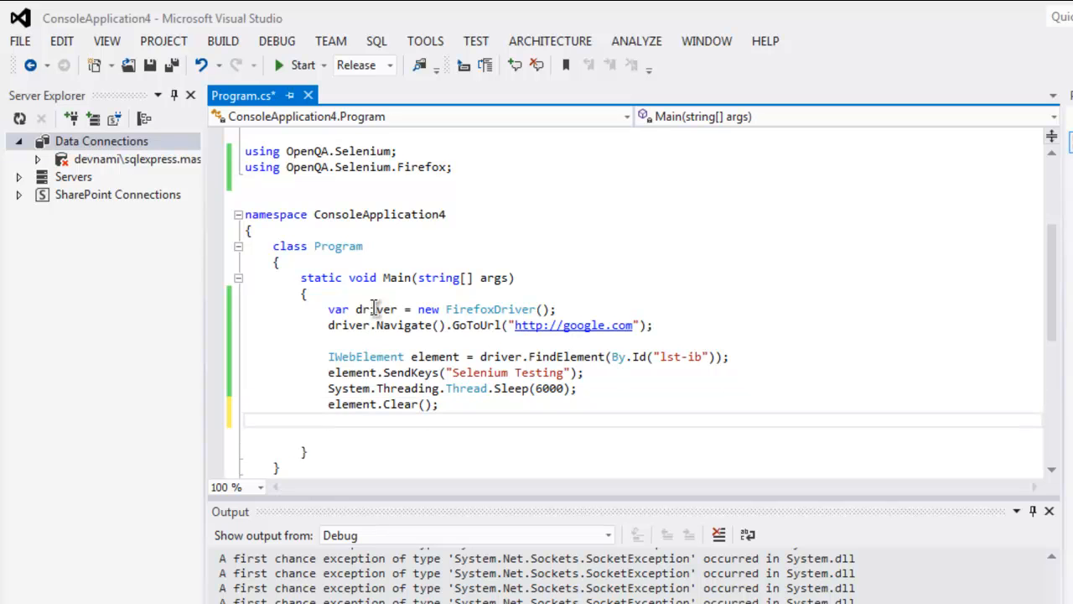
- Add 'Console.Read();' after the element.Clear() call
{"action": "type", "text": "Console.Read();"}
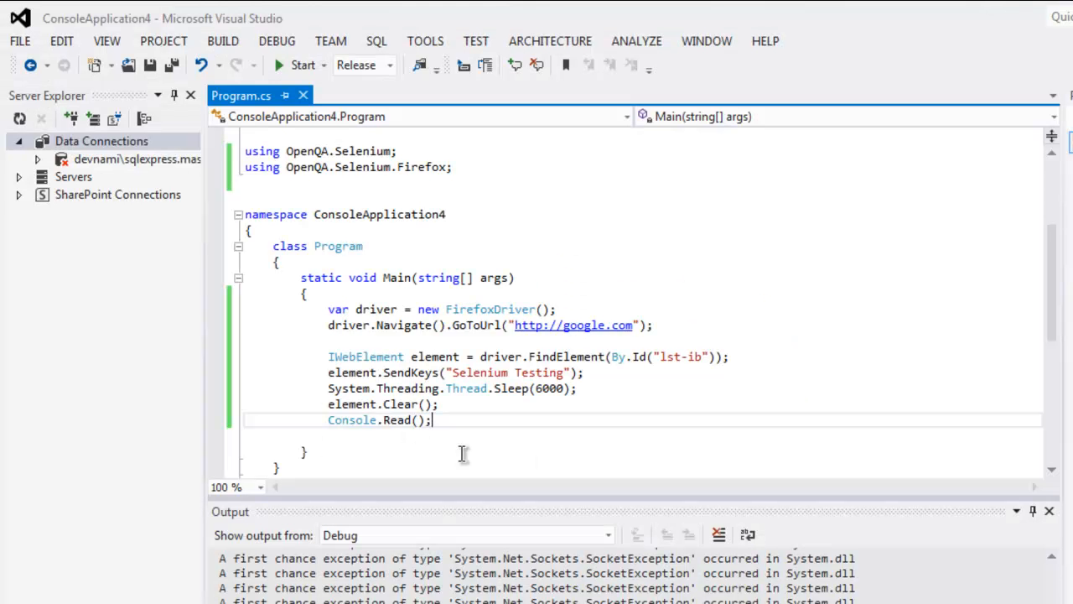
{"action": "mouse_move", "coordinate": [307, 394]}
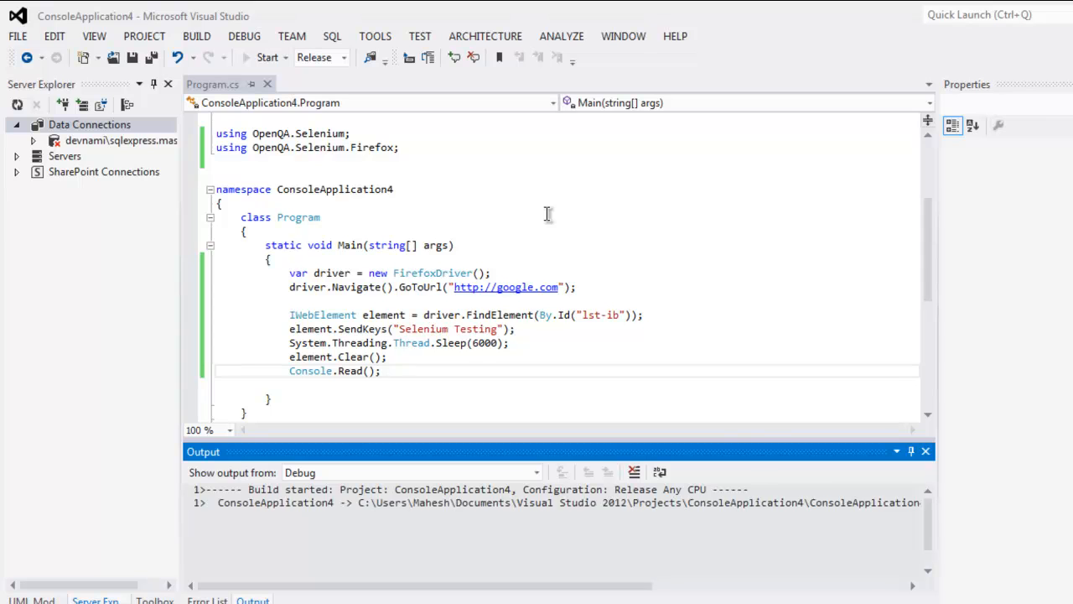
- Start ConsoleApplication4 from the toolbar so its console window opens
{"action": "left_click", "coordinate": [268, 57]}
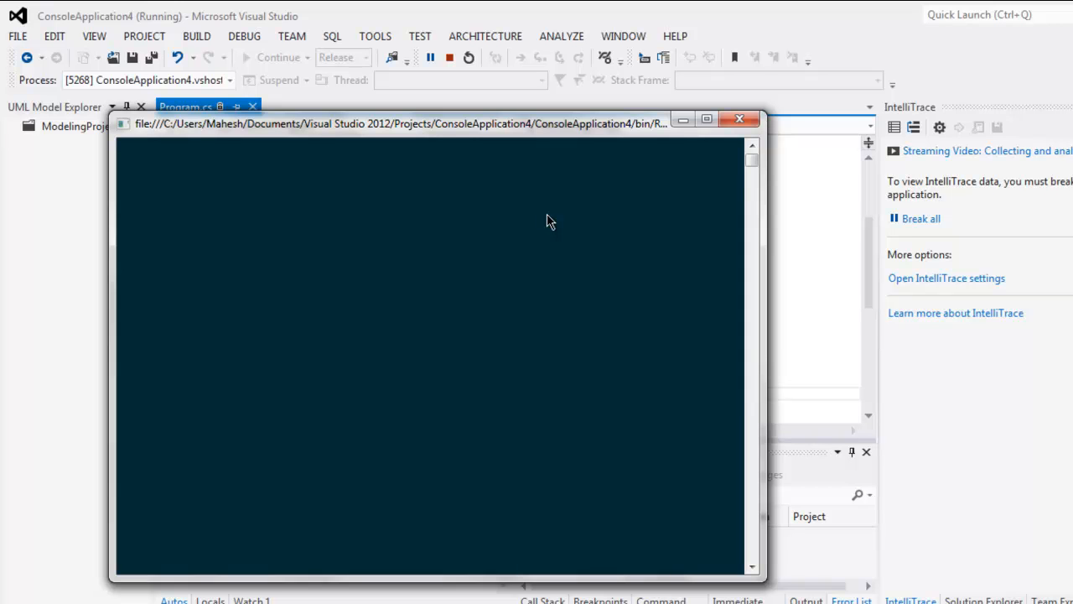
{"action": "mouse_move", "coordinate": [489, 210]}
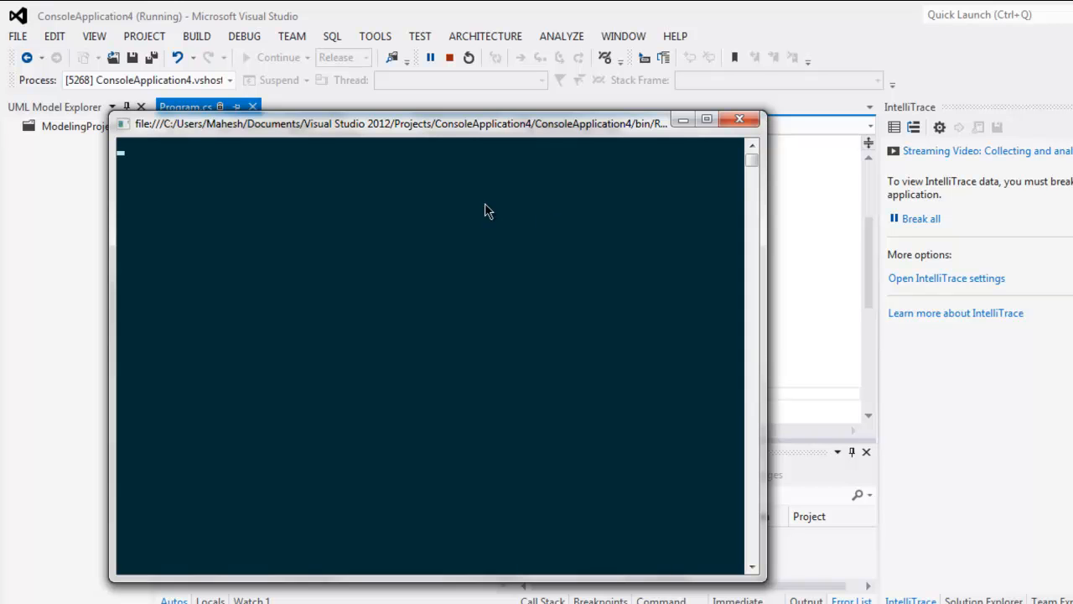
{"action": "mouse_move", "coordinate": [647, 281]}
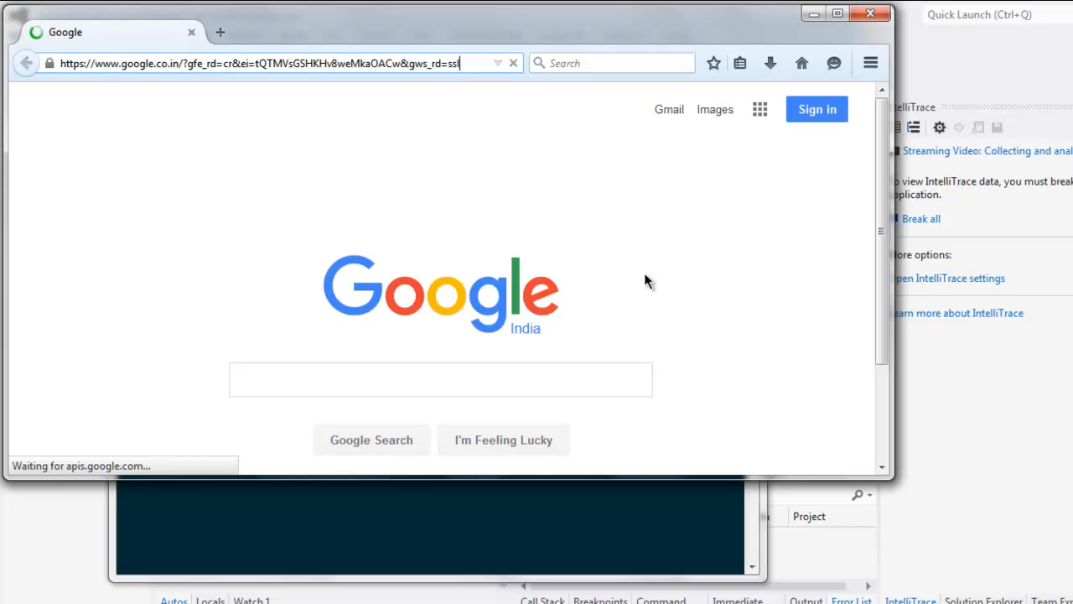
- Watch Firefox enter 'Selenium Testing' into Google, then focus the cleared search box
{"action": "type", "text": "Selenium Testing"}
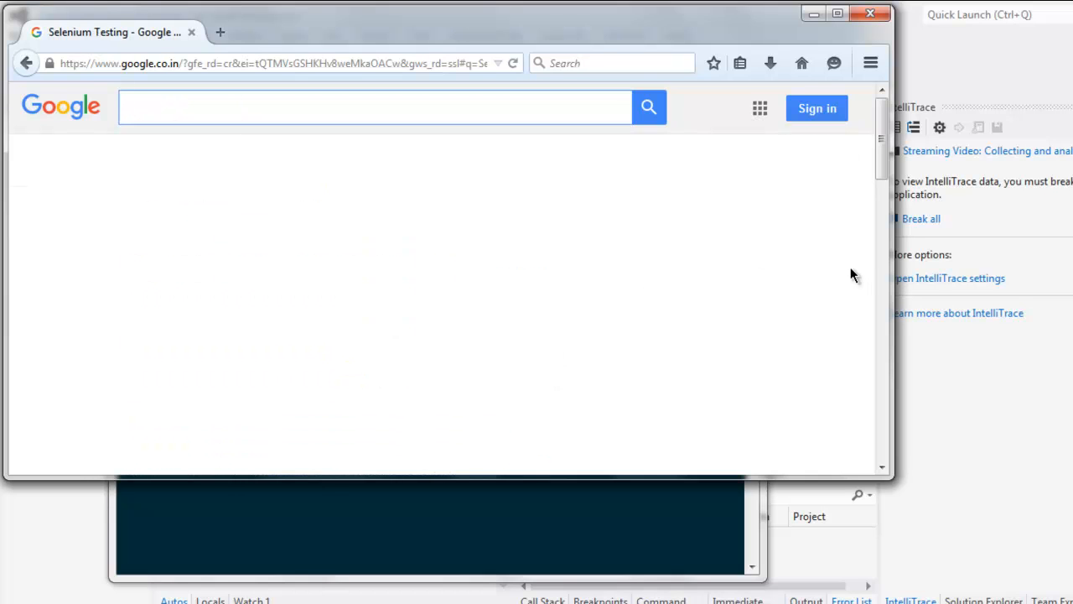
{"action": "left_click", "coordinate": [375, 106]}
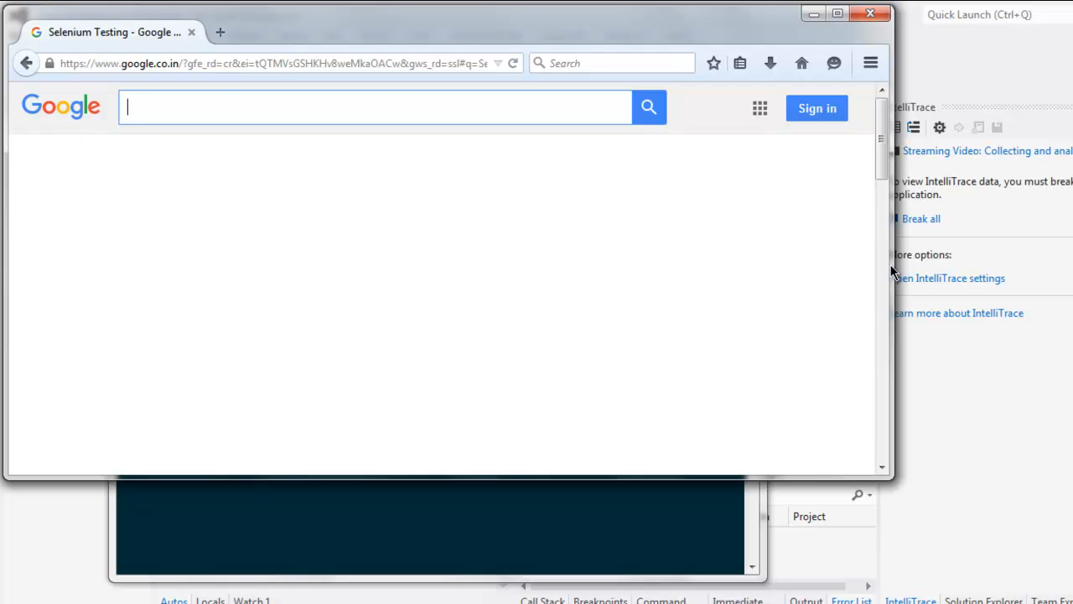
{"action": "mouse_move", "coordinate": [327, 208]}
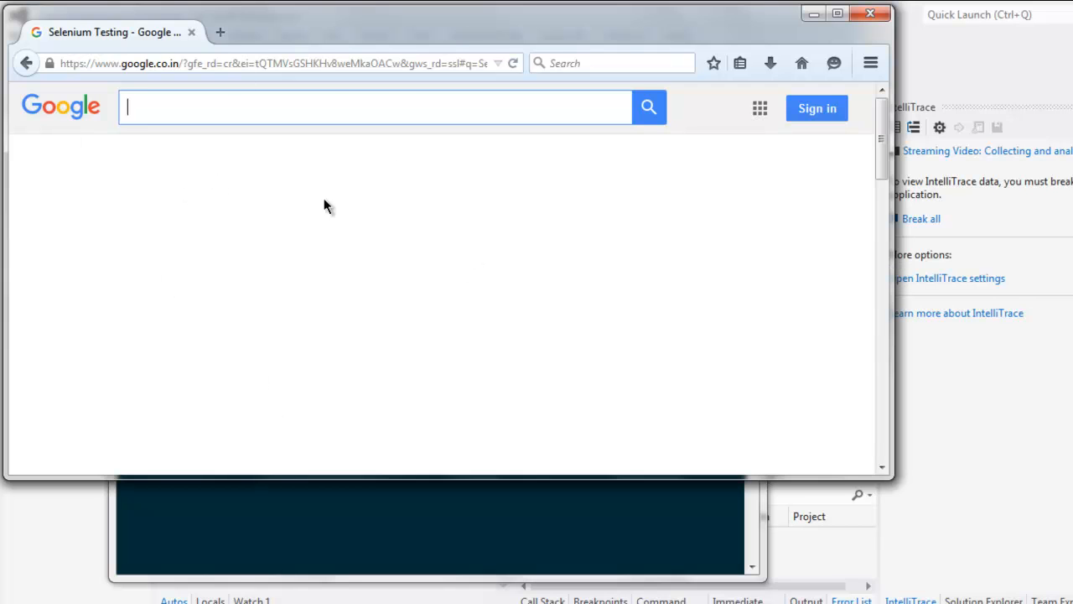
{"action": "mouse_move", "coordinate": [795, 298]}
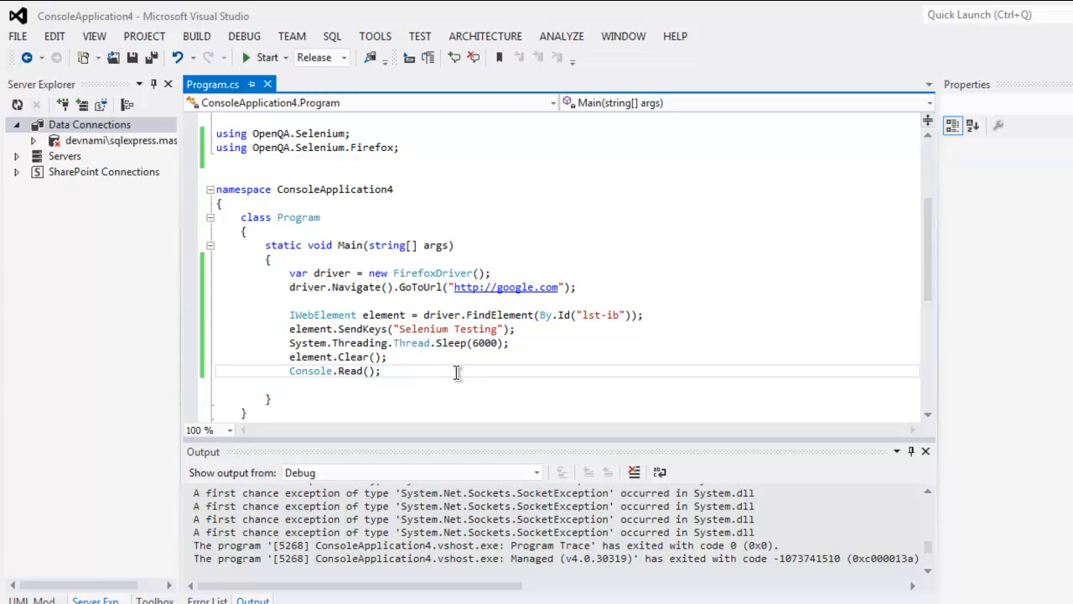
{"action": "left_click", "coordinate": [381, 370]}
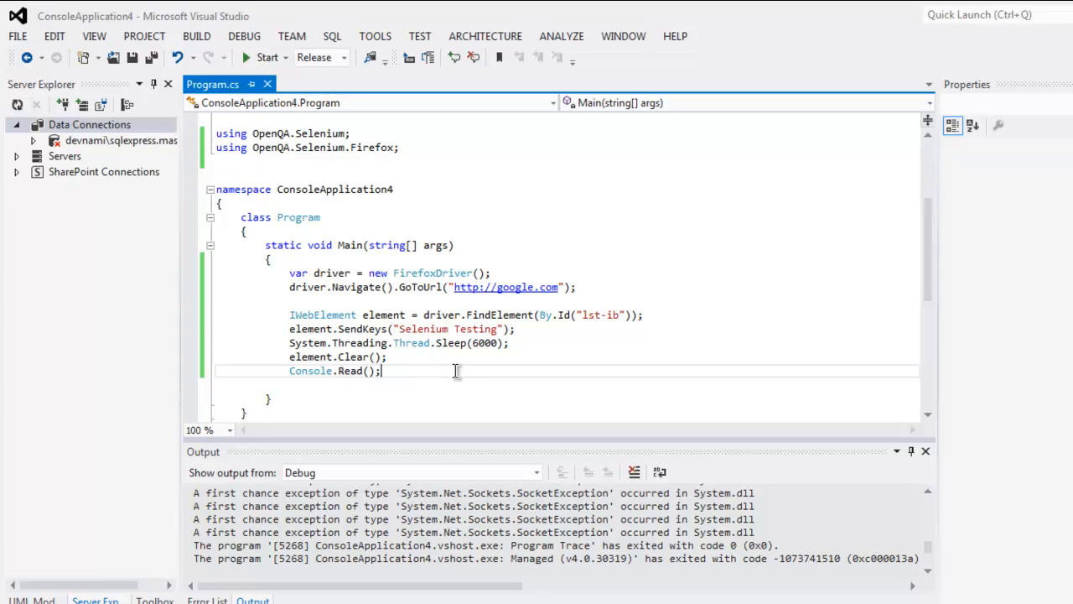
{"action": "left_click", "coordinate": [510, 342]}
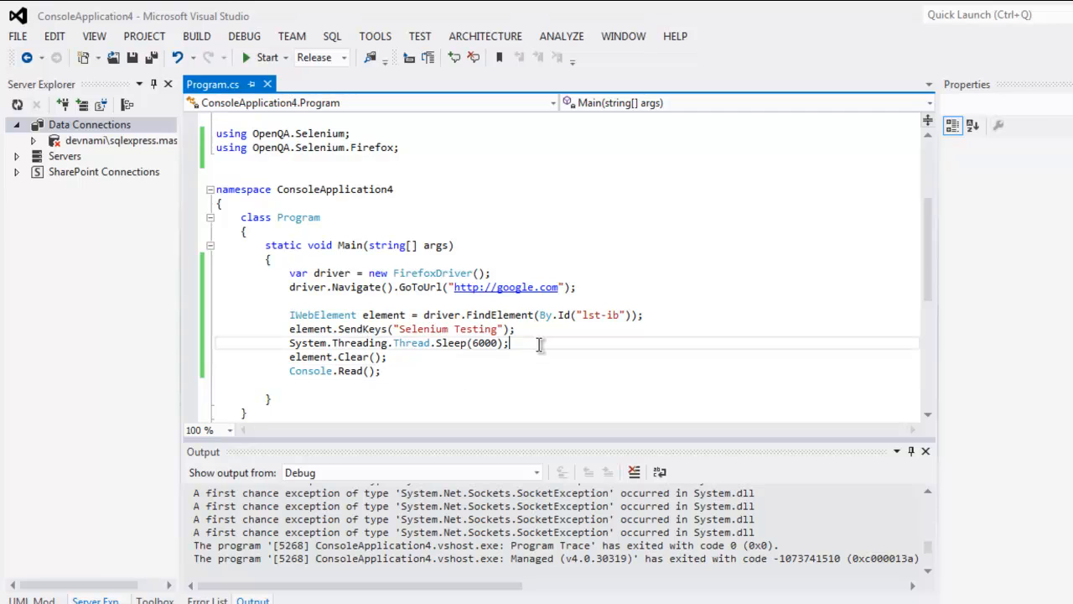
{"action": "mouse_move", "coordinate": [411, 366]}
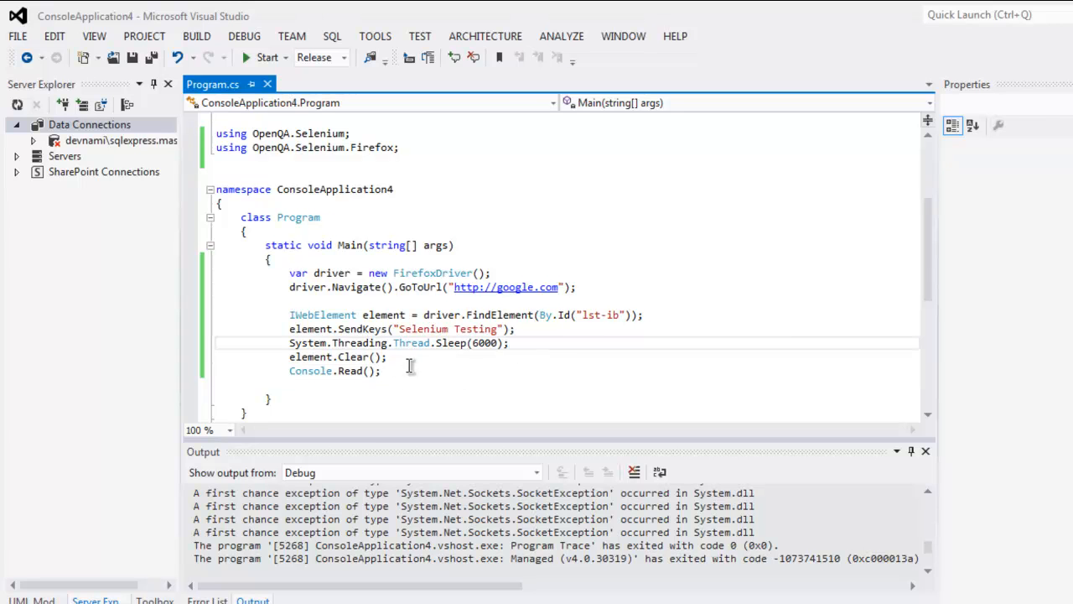